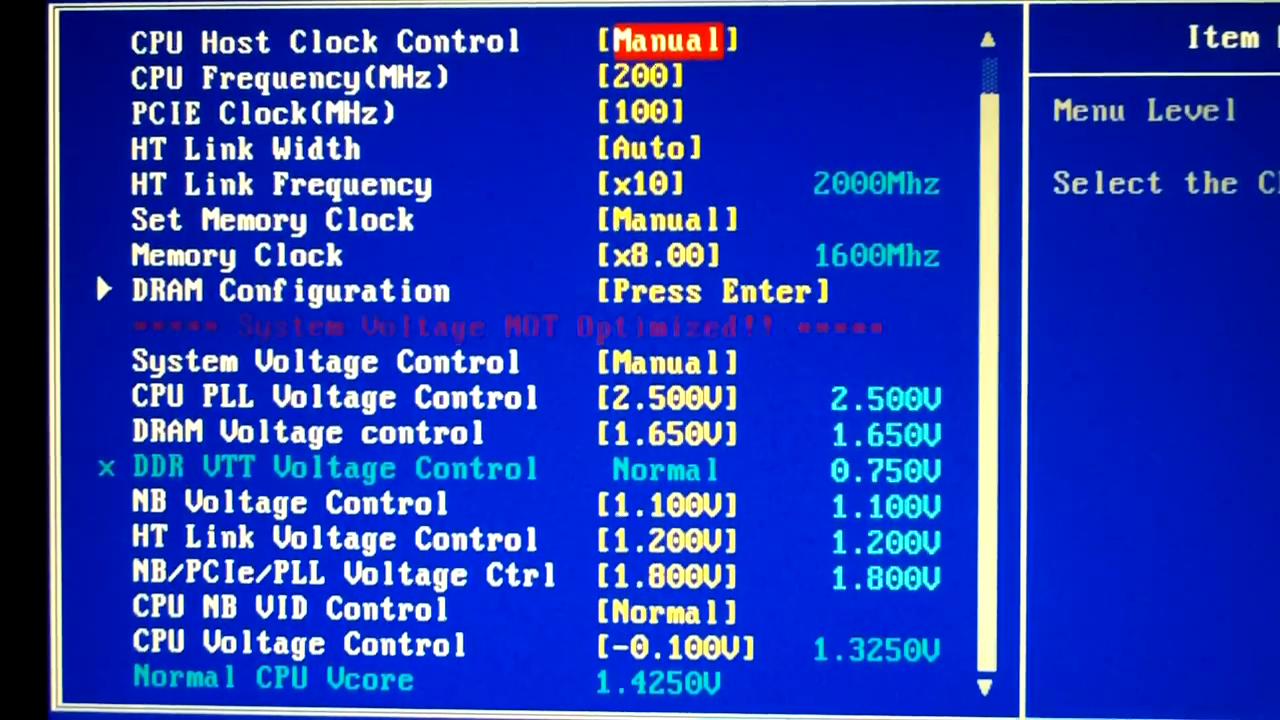
Move down past the system voltage settings to NB/PCIe/PLL Voltage Ctrl and show its choices, currently 1.800V
key("Down")
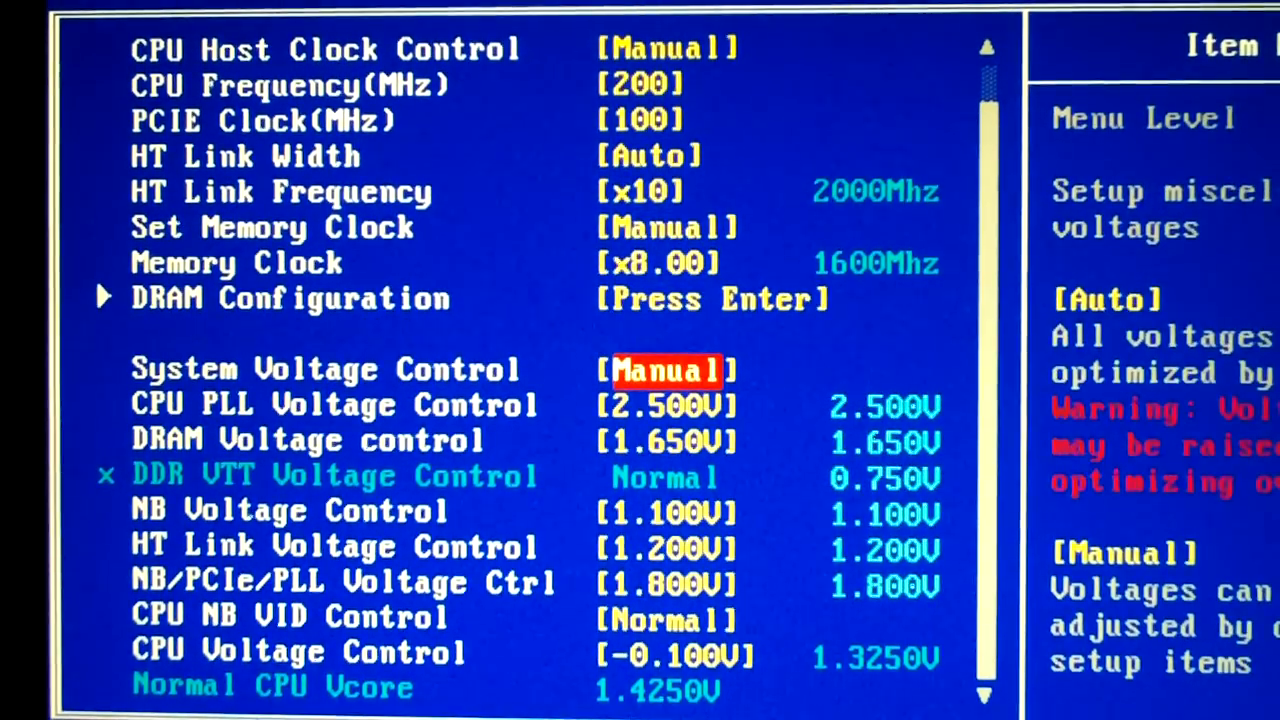
key("down")
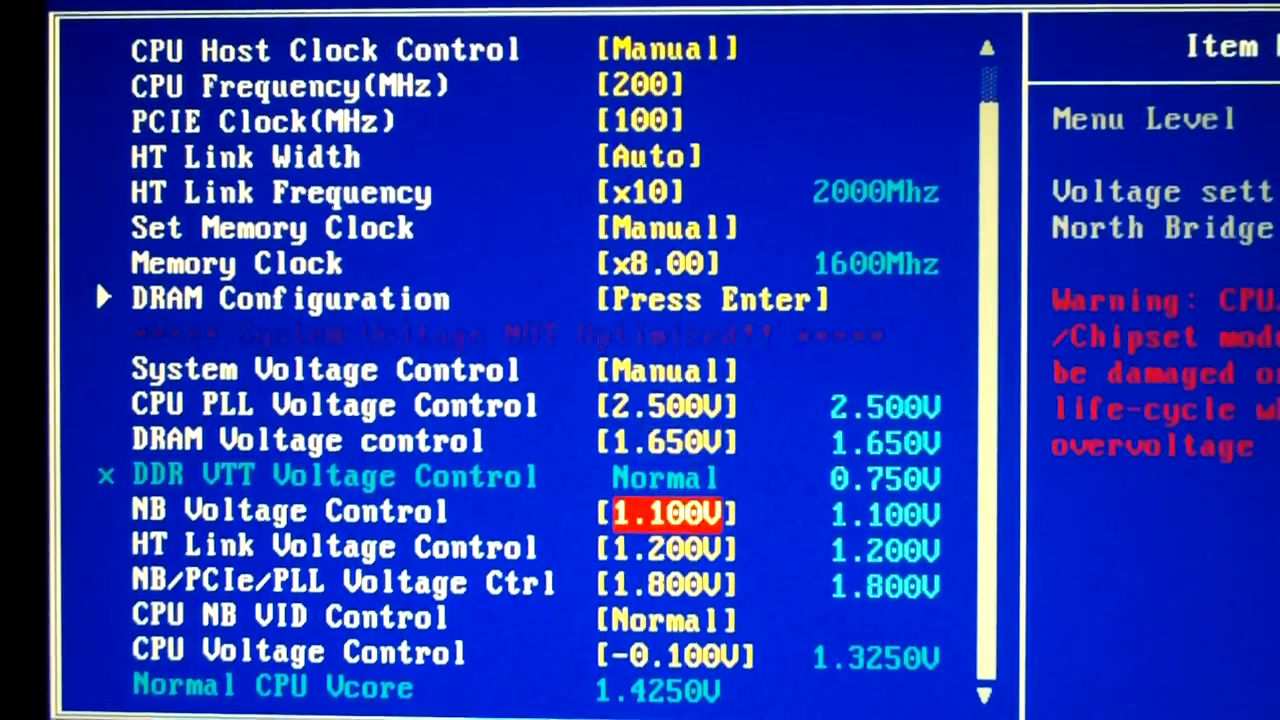
key("down")
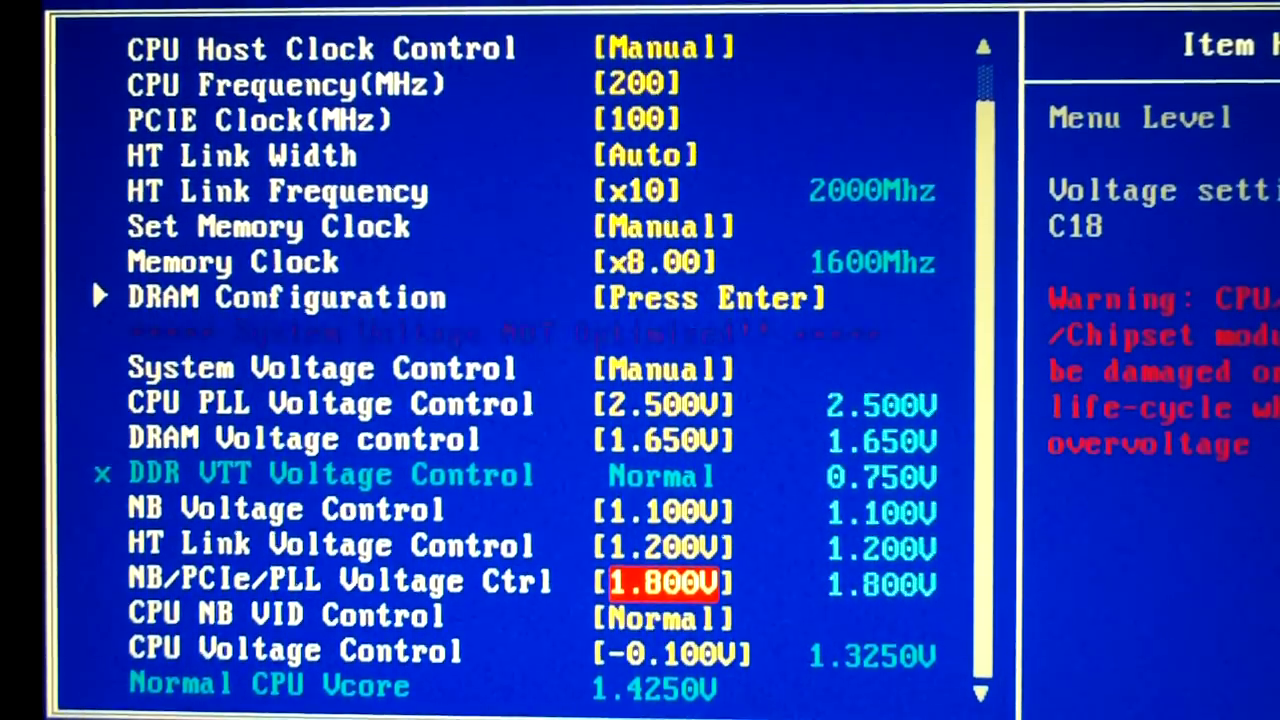
key("enter")
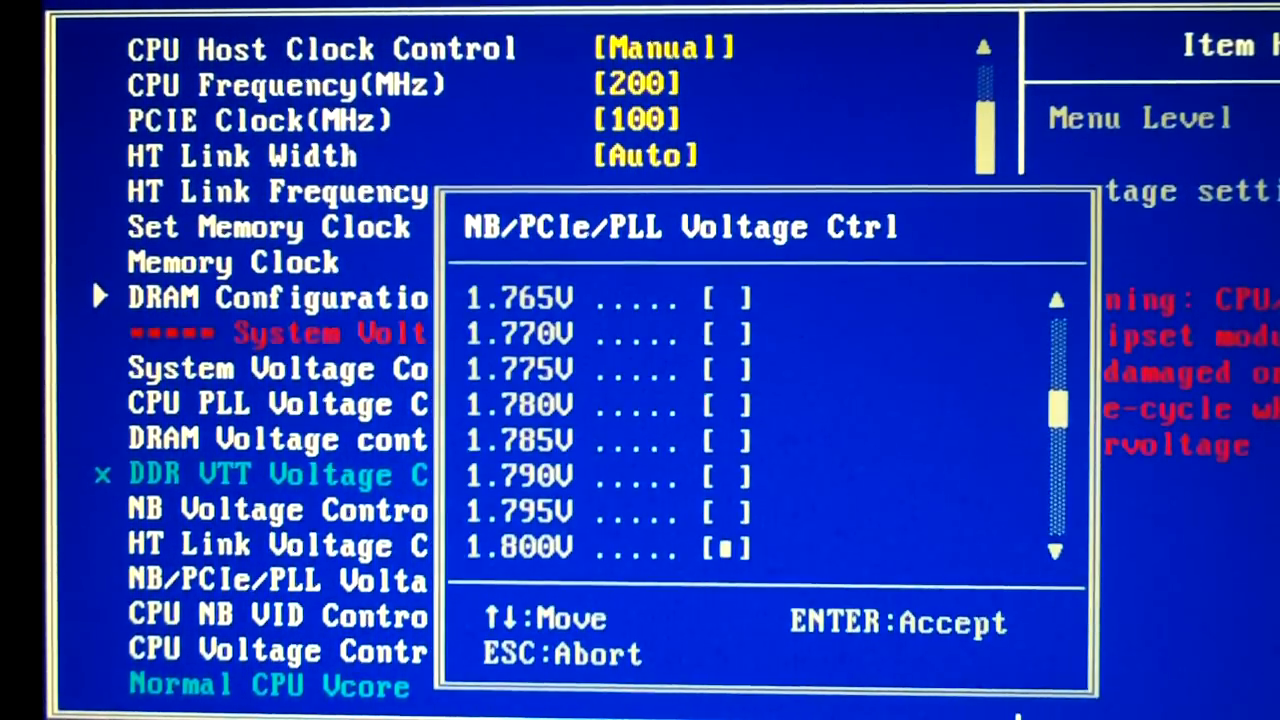
Dismiss the NB/PCIe/PLL voltage choices, keeping the value at 1.800V
key("enter")
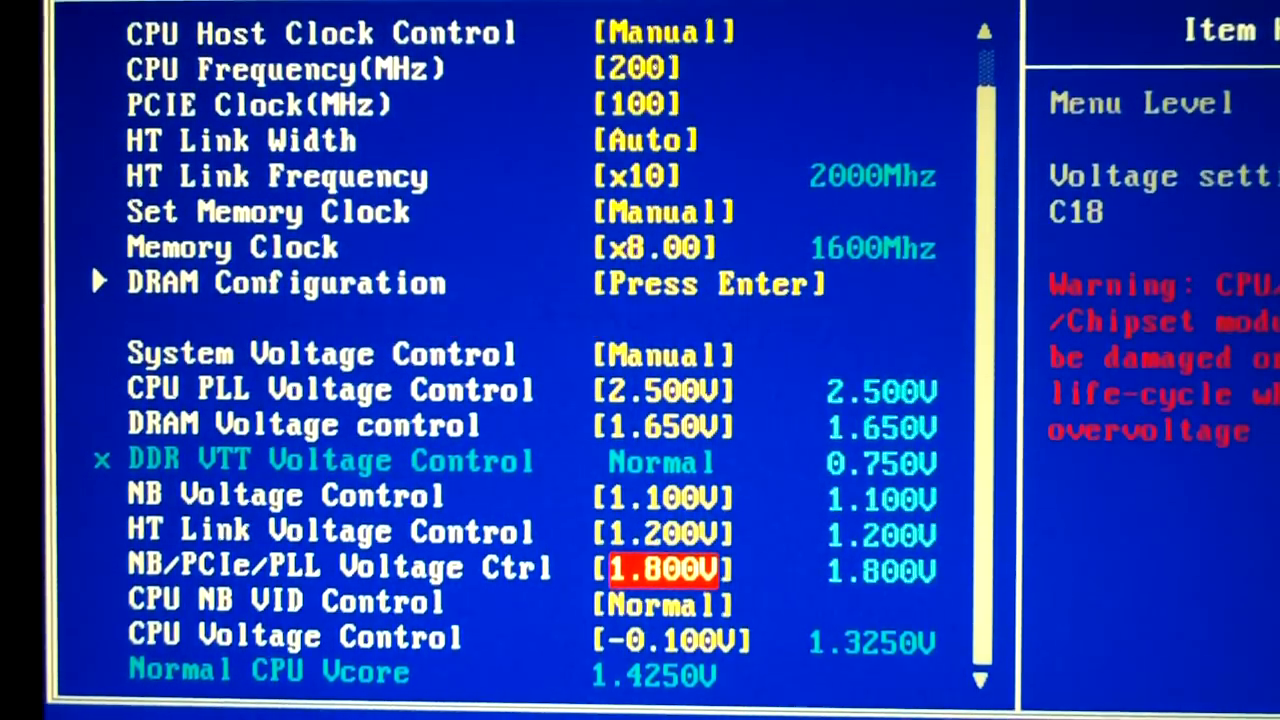
key("up")
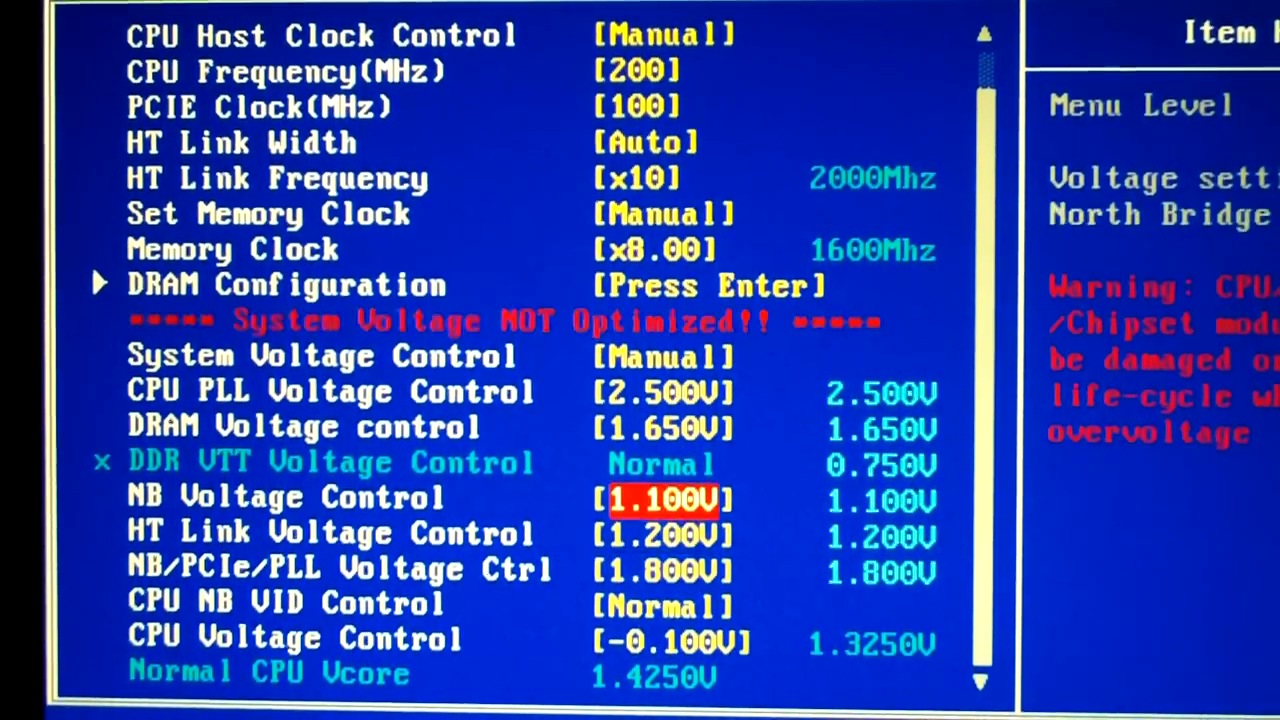
key("up")
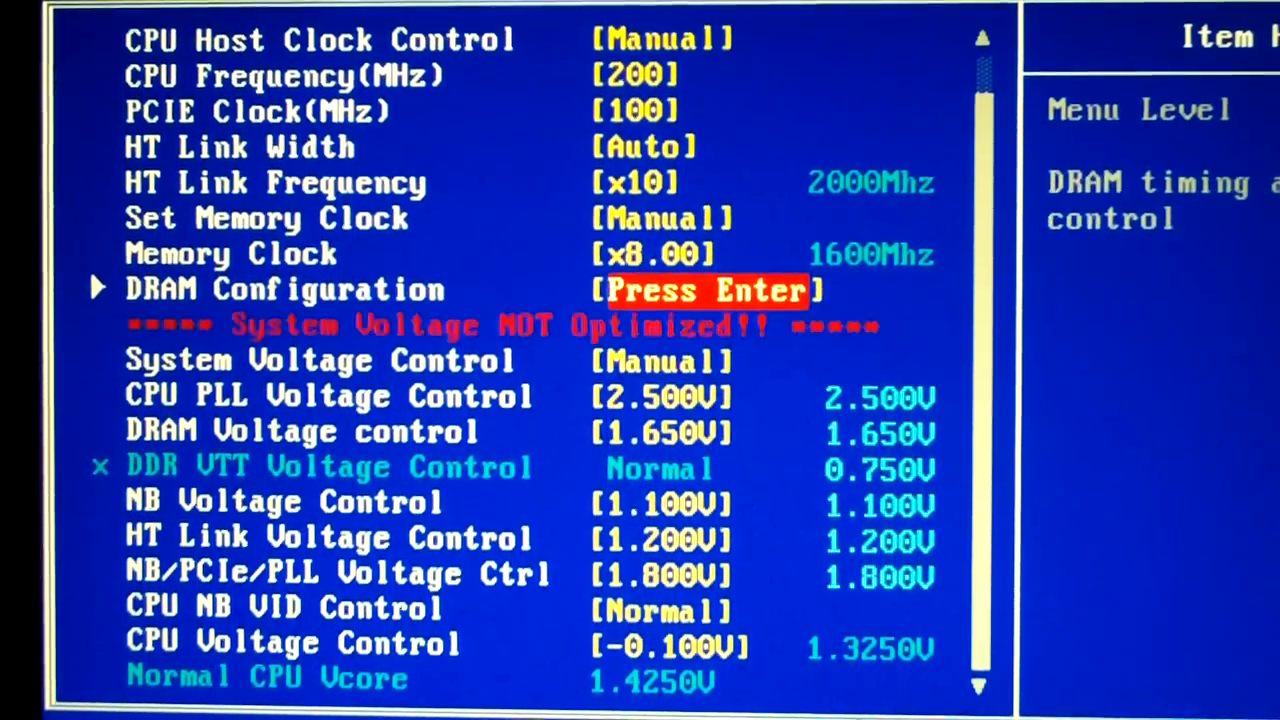
key("up")
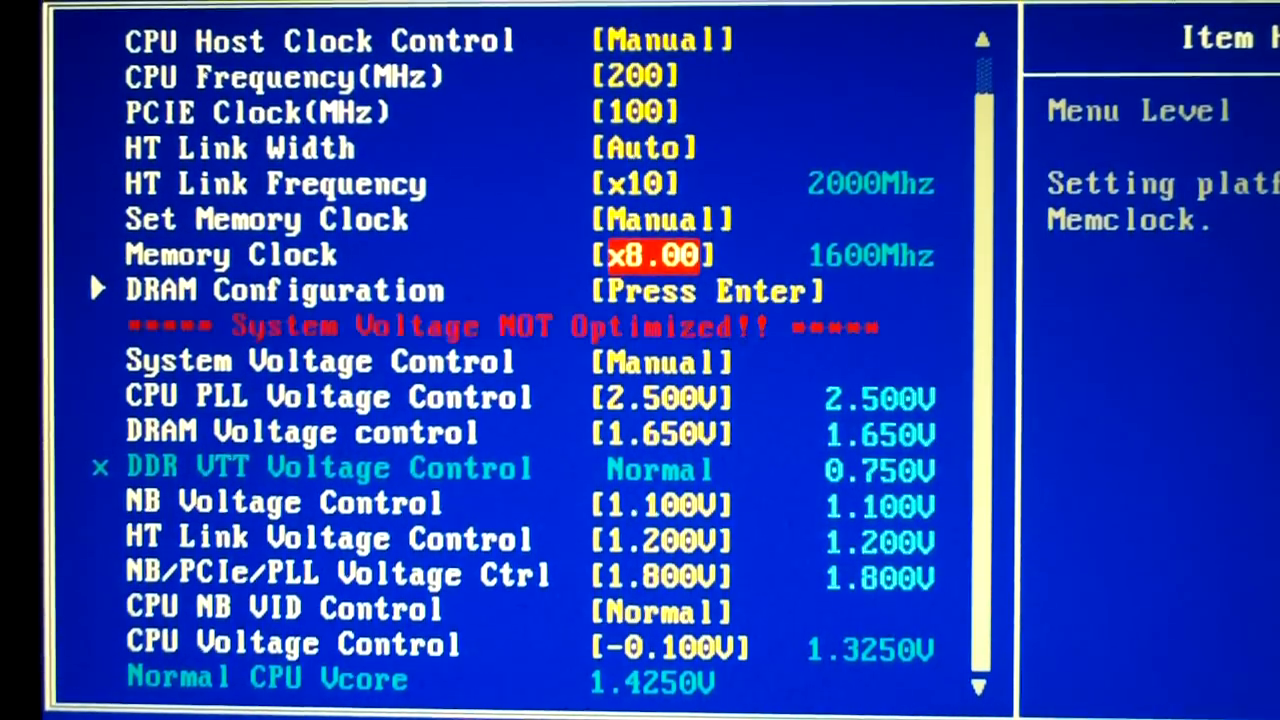